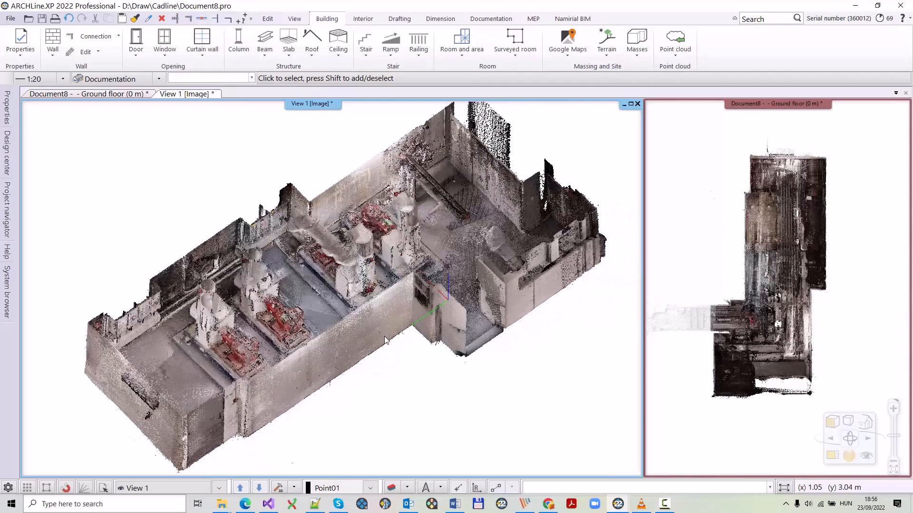
Orbit and zoom the 3D point cloud to inspect the scanned interior
{"action": "left_click_drag", "start_coordinate": [384, 341], "coordinate": [324, 308]}
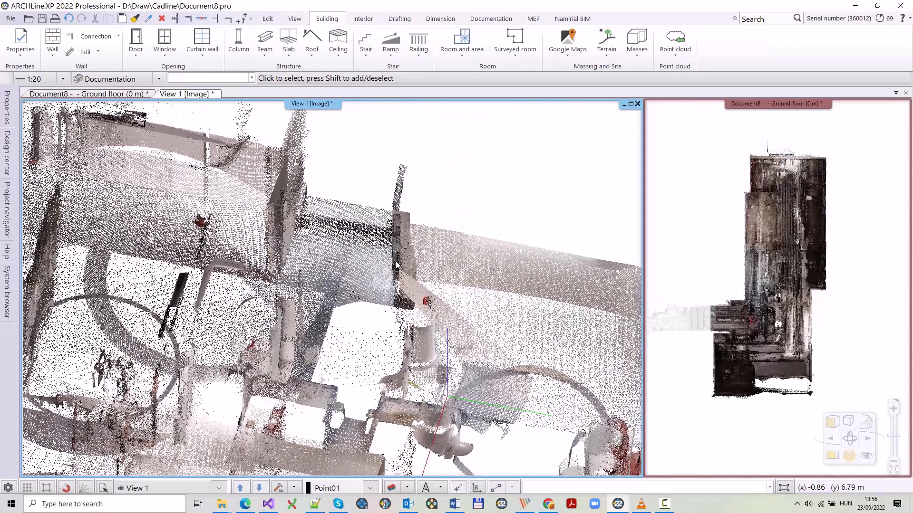
{"action": "left_click_drag", "start_coordinate": [395, 263], "coordinate": [436, 361]}
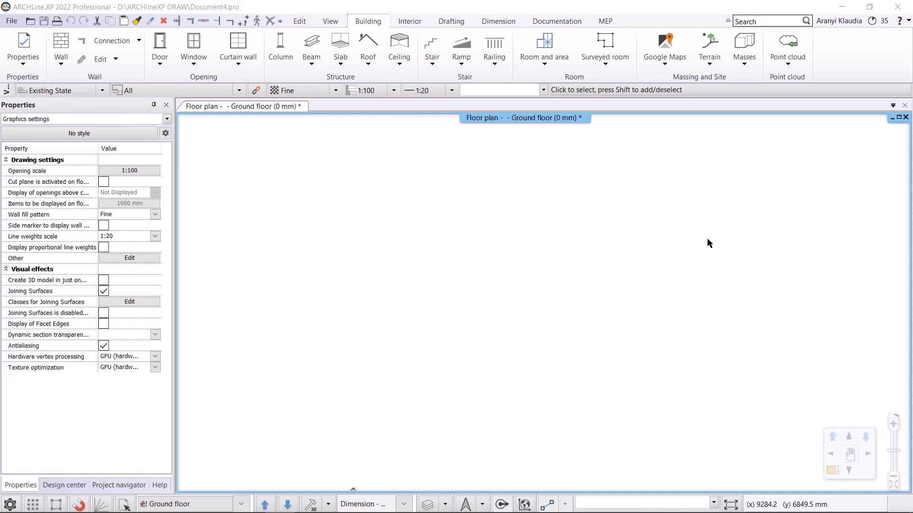
Import the P40.e57 point cloud scan and place it in the project
{"action": "left_click", "coordinate": [787, 49]}
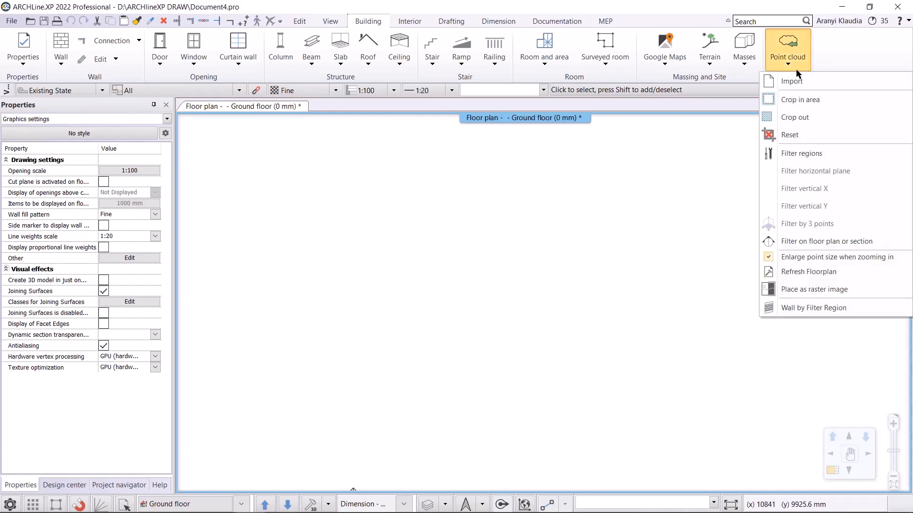
{"action": "left_click", "coordinate": [791, 80]}
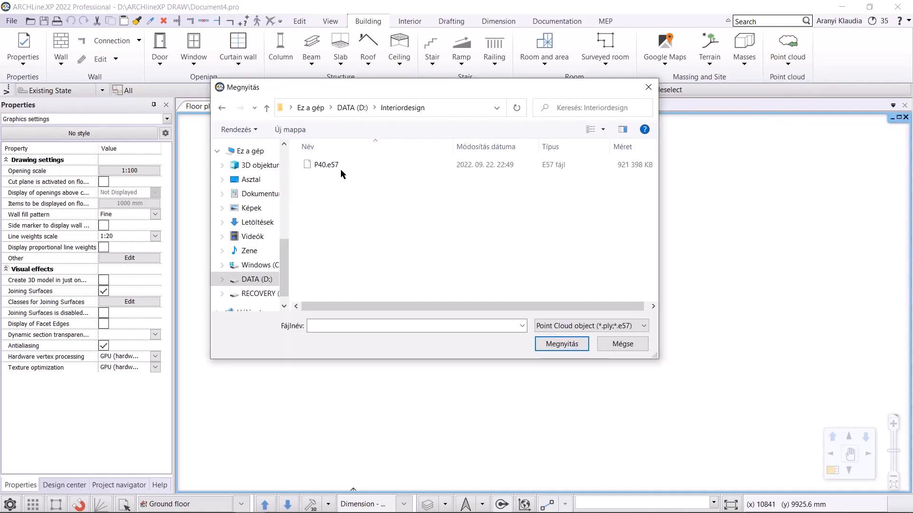
{"action": "left_click", "coordinate": [326, 165]}
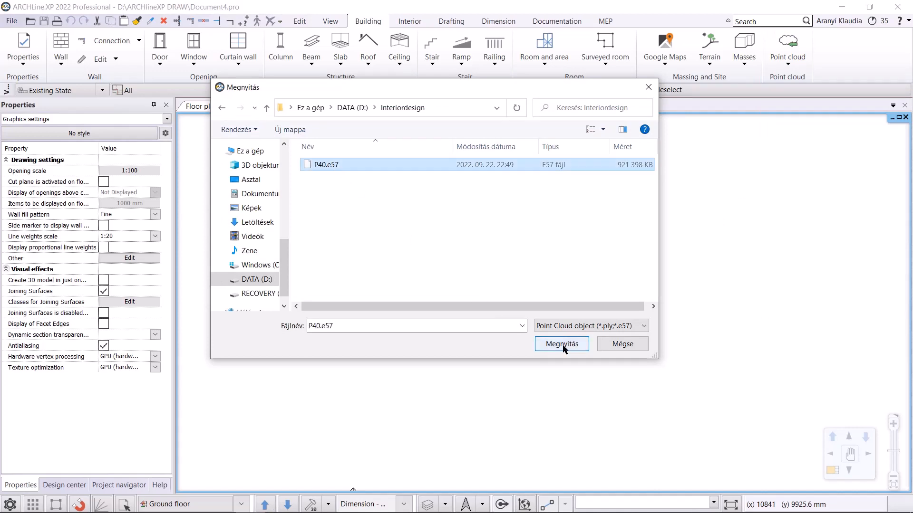
{"action": "left_click", "coordinate": [561, 344]}
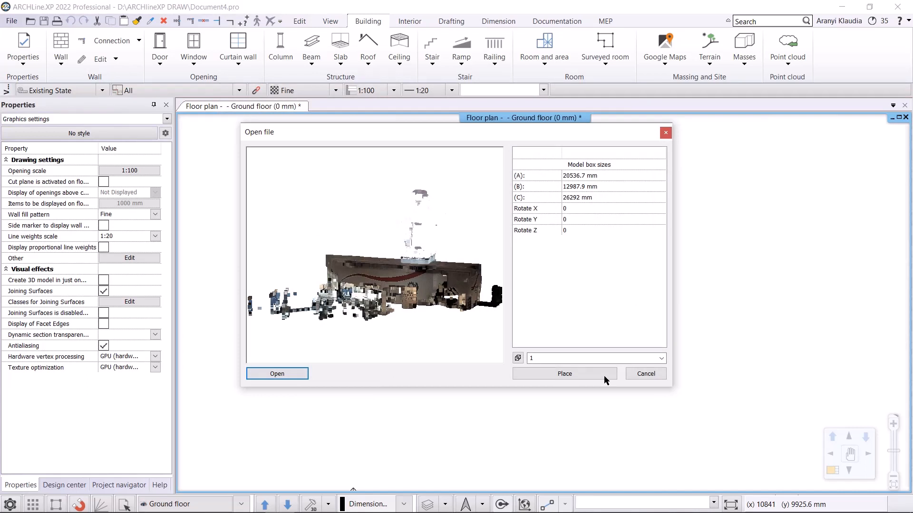
{"action": "left_click", "coordinate": [564, 372]}
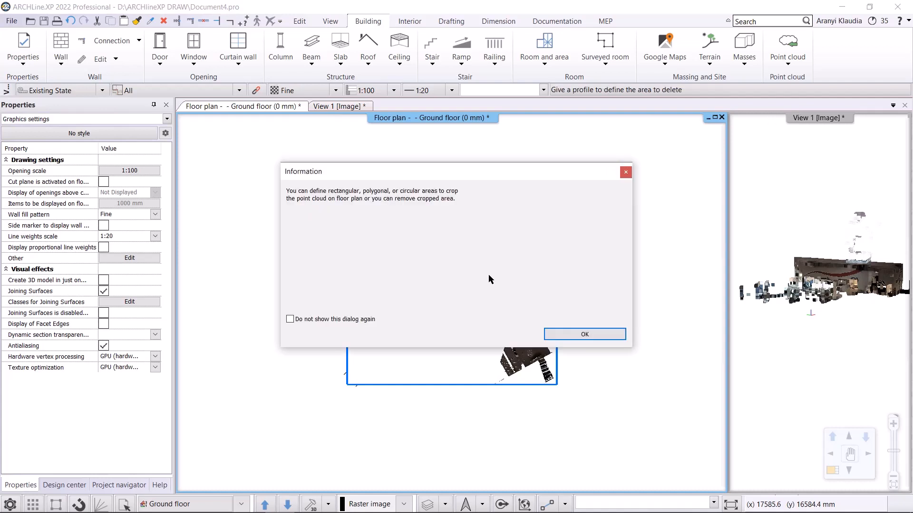
{"action": "mouse_move", "coordinate": [436, 197]}
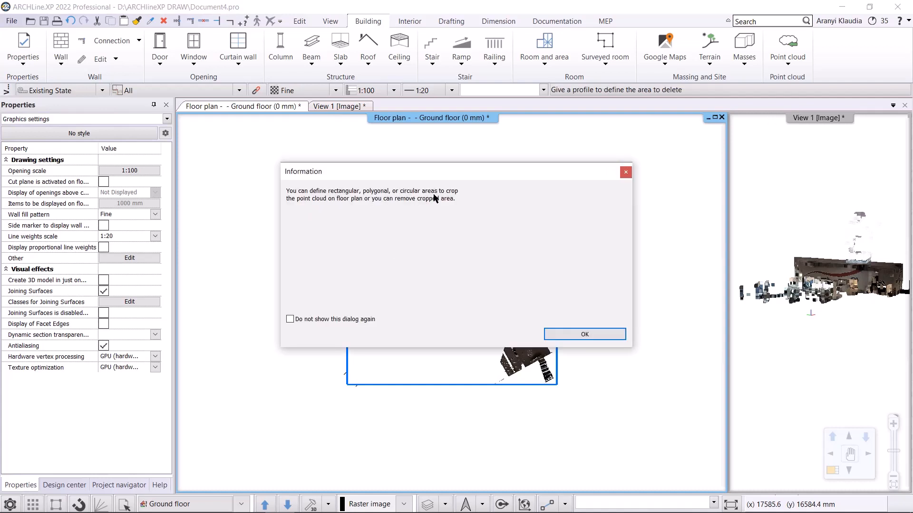
{"action": "mouse_move", "coordinate": [447, 205]}
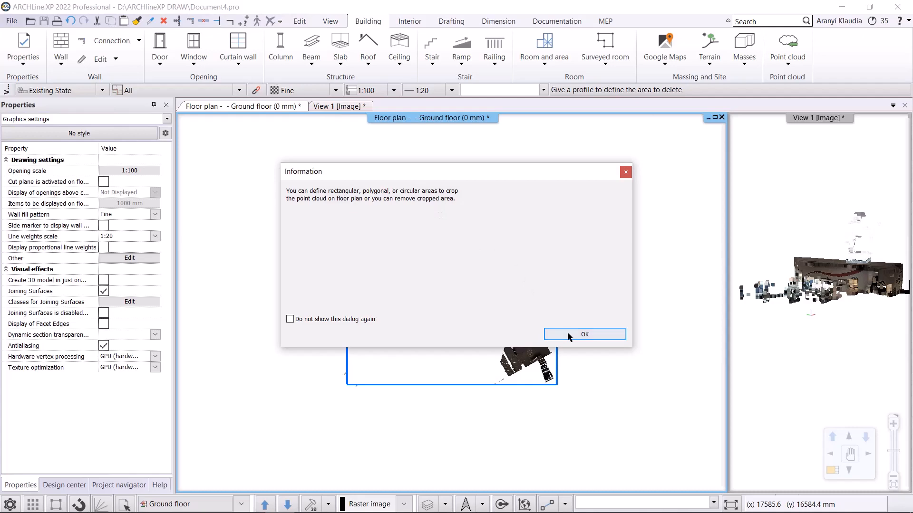
Dismiss the cropping information note so the placed cloud shows in plan and 3D
{"action": "left_click", "coordinate": [584, 333]}
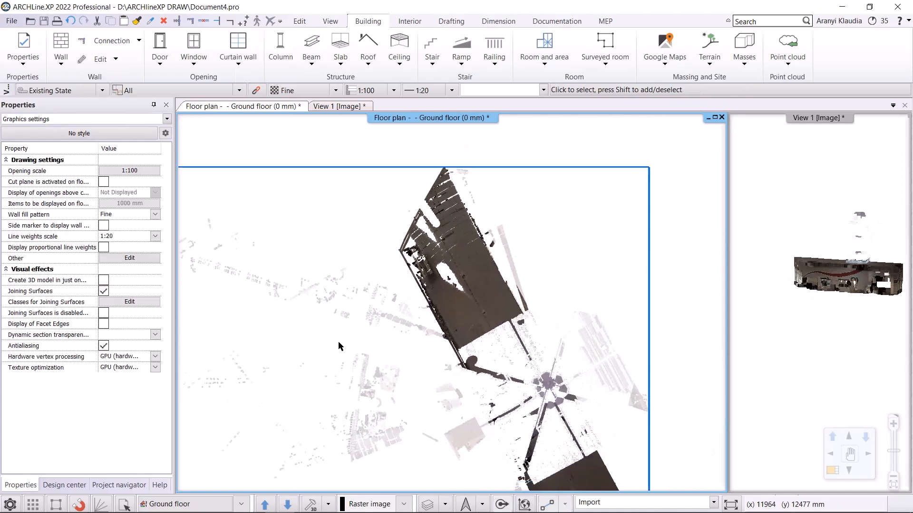
{"action": "mouse_move", "coordinate": [828, 344]}
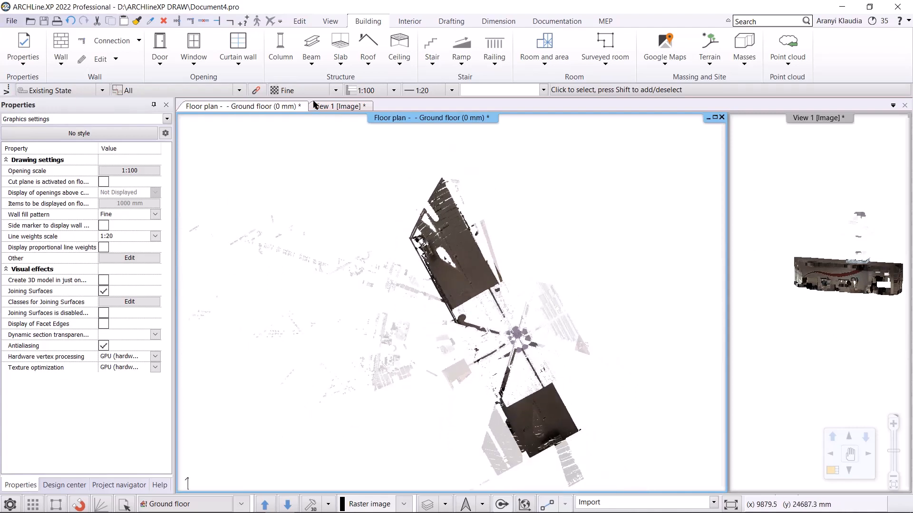
{"action": "mouse_move", "coordinate": [333, 76]}
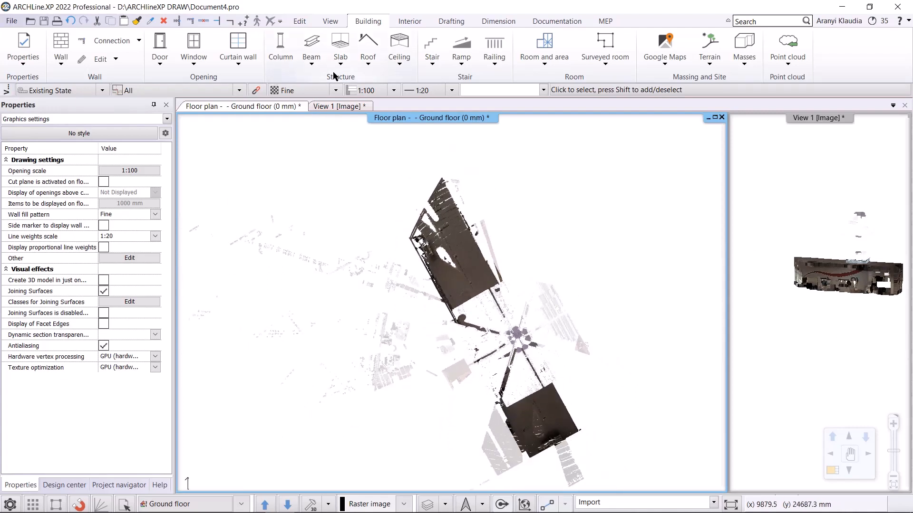
Start a new floor slab in Sketch mode under the point cloud
{"action": "left_click", "coordinate": [341, 47]}
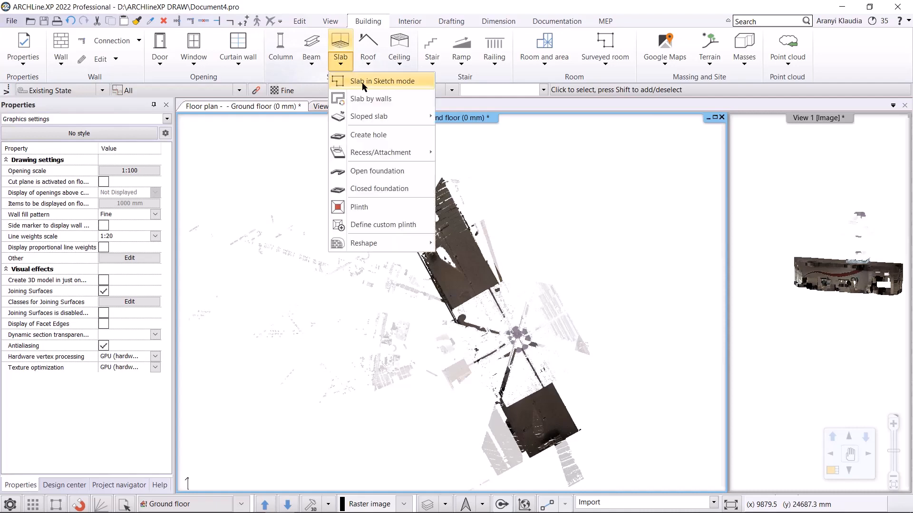
{"action": "left_click", "coordinate": [382, 80]}
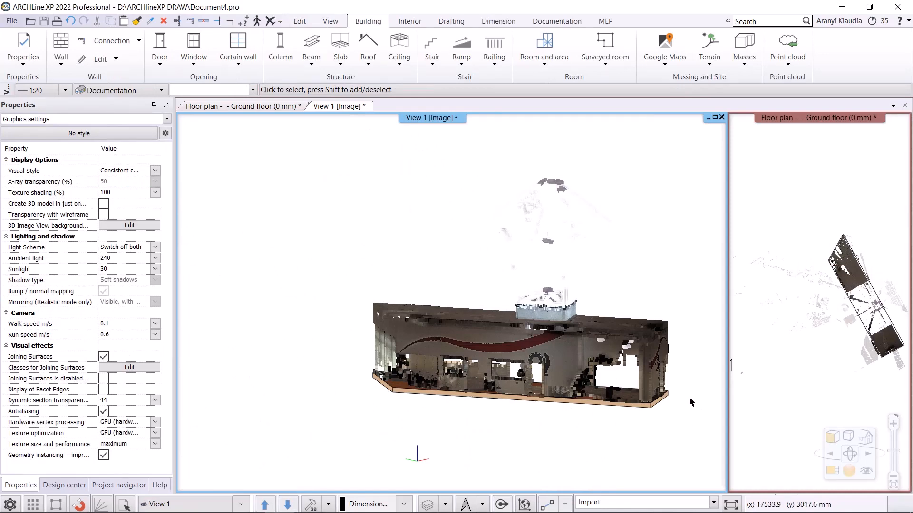
Switch to the next view window and begin moving the point cloud down onto the slab
{"action": "right_click", "coordinate": [433, 118]}
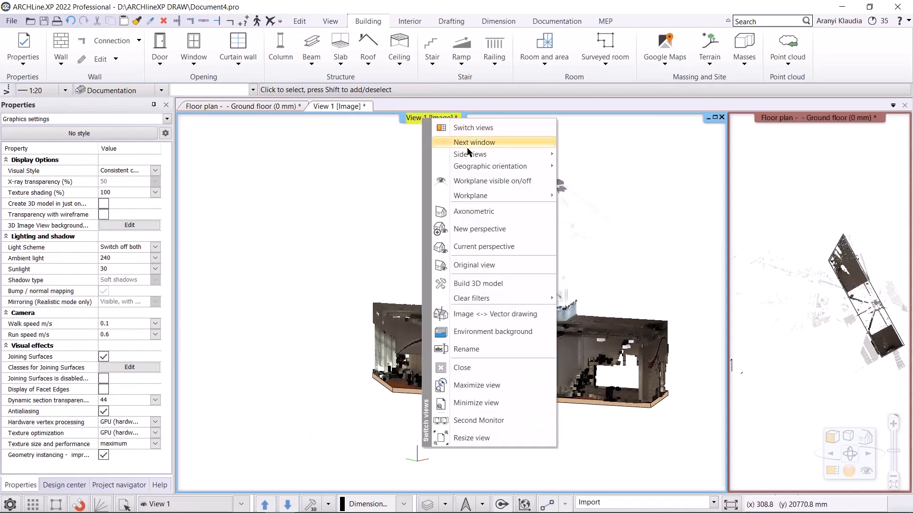
{"action": "left_click", "coordinate": [474, 141]}
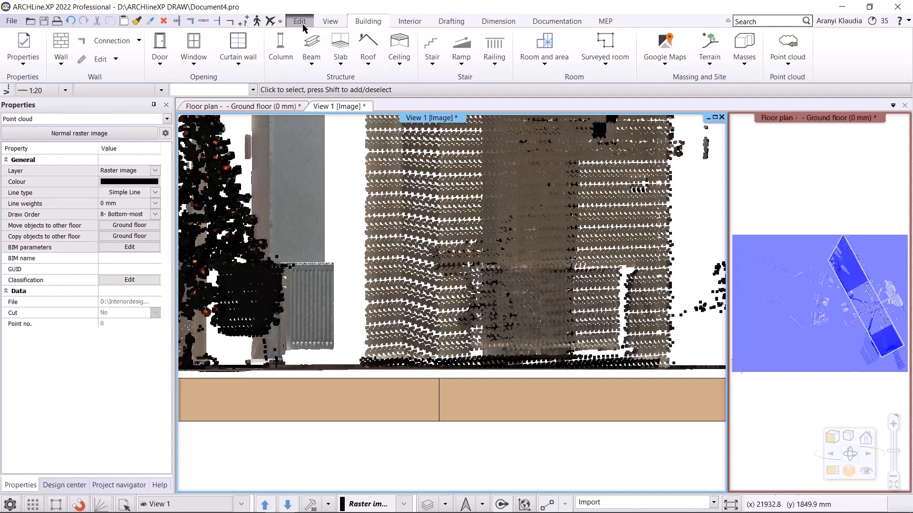
{"action": "left_click", "coordinate": [299, 20]}
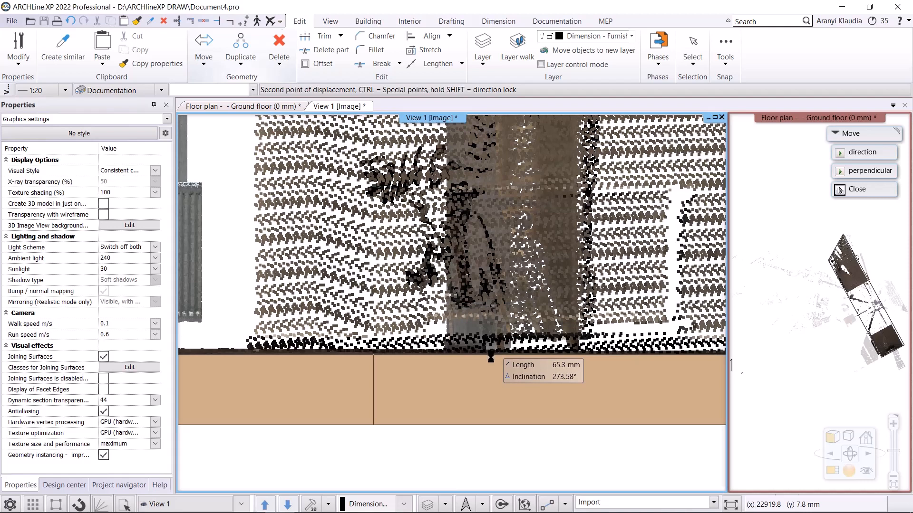
{"action": "mouse_move", "coordinate": [562, 471]}
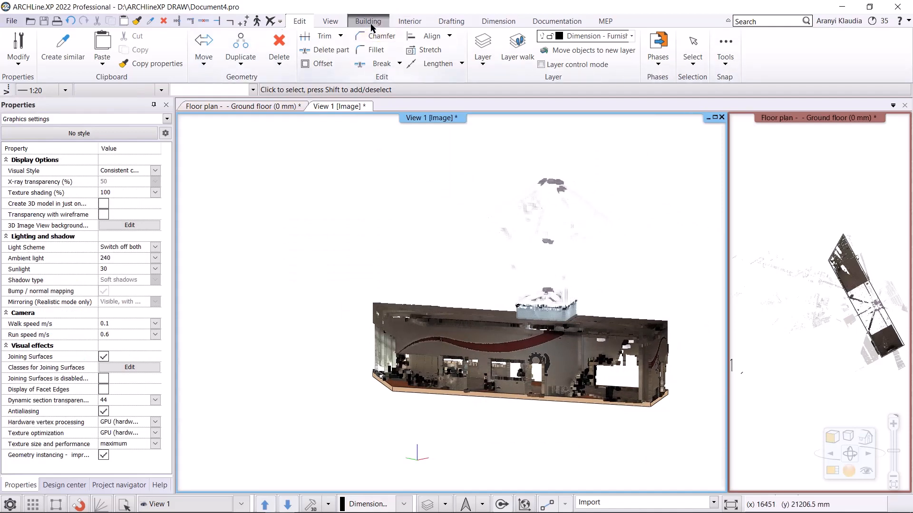
Create a horizontal plane filter named Ceiling with 6000 mm range to clip the roof points
{"action": "left_click", "coordinate": [786, 48]}
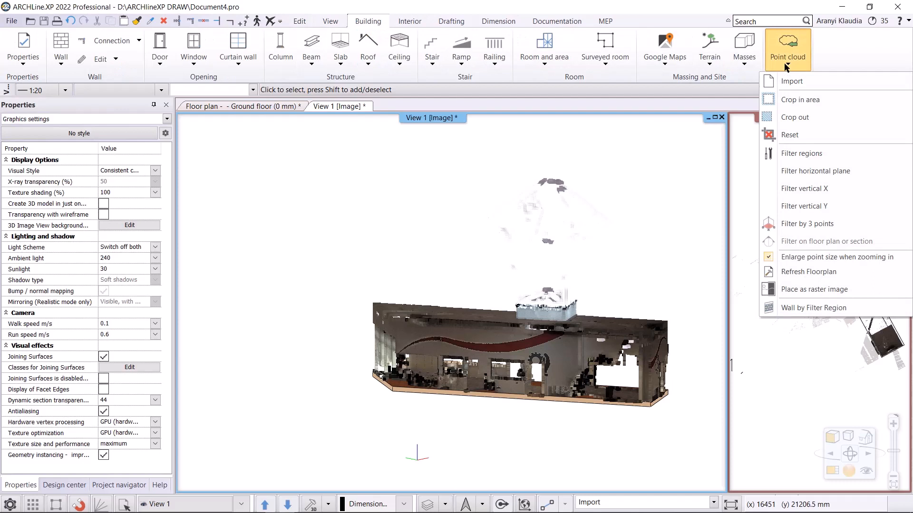
{"action": "mouse_move", "coordinate": [816, 170]}
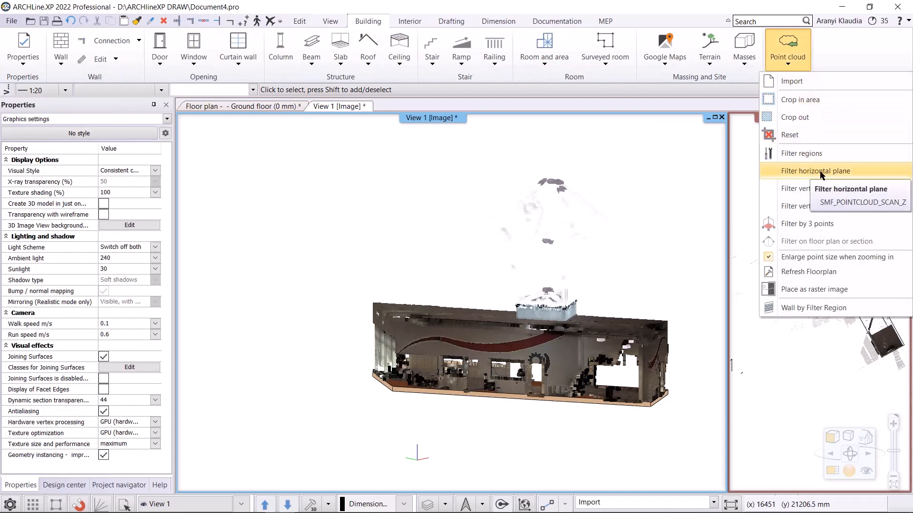
{"action": "left_click", "coordinate": [815, 171]}
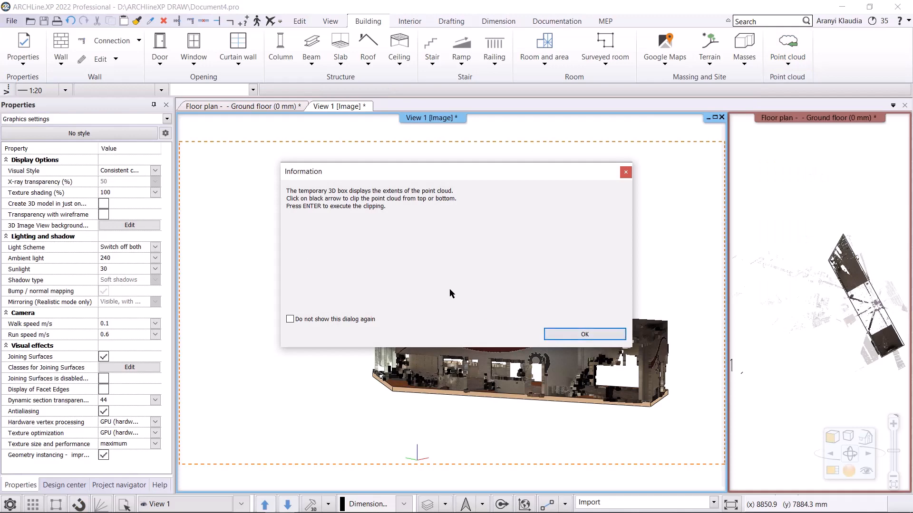
{"action": "left_click", "coordinate": [584, 334]}
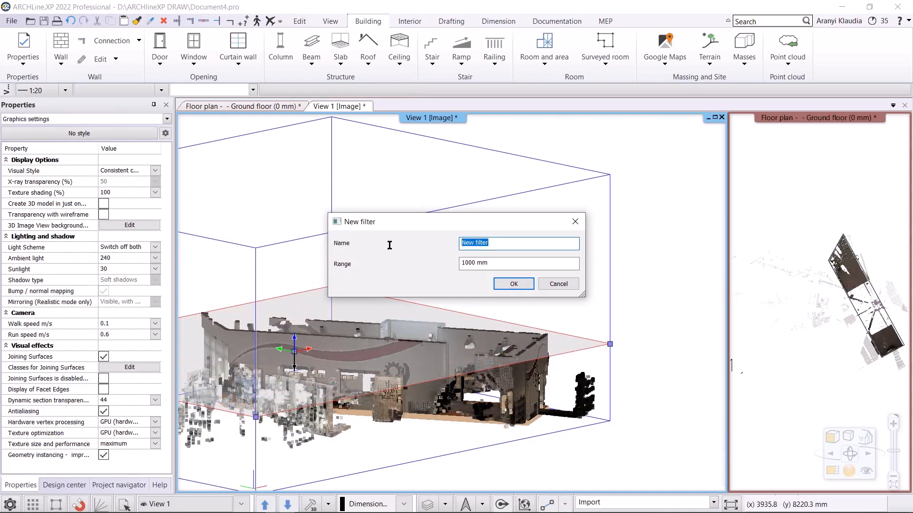
{"action": "type", "text": "Ceiling"}
{"action": "left_click", "coordinate": [518, 264]}
{"action": "type", "text": "6000"}
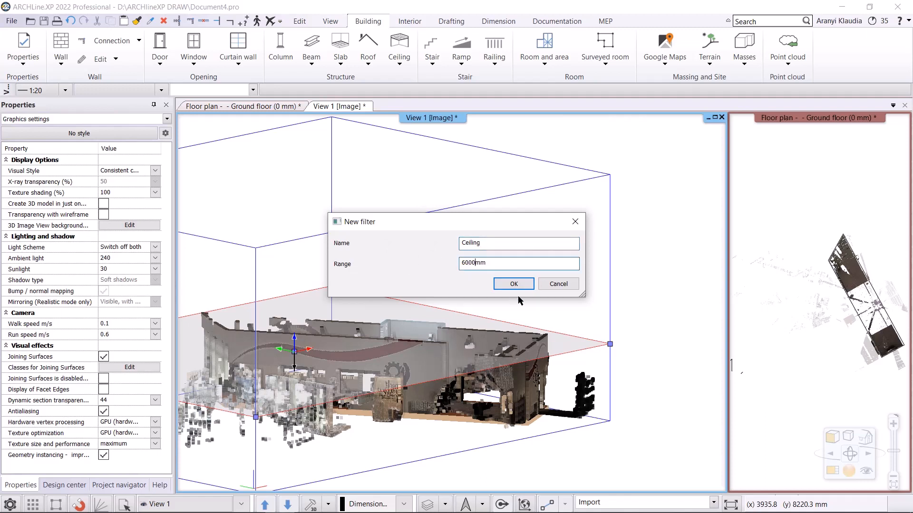
{"action": "left_click", "coordinate": [513, 284]}
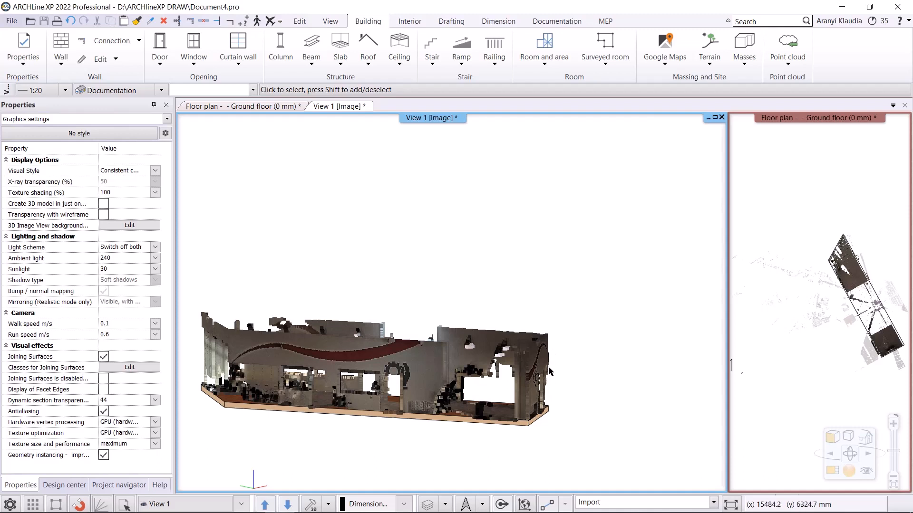
{"action": "mouse_move", "coordinate": [546, 370]}
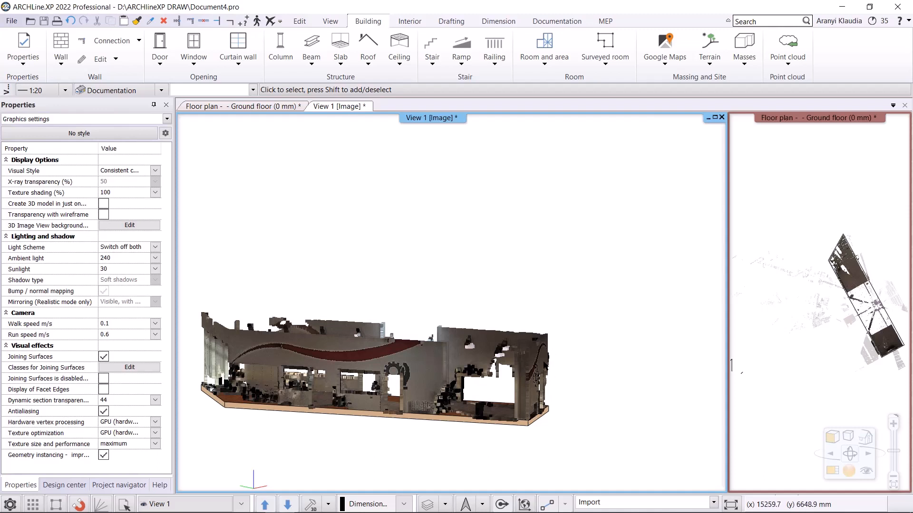
{"action": "mouse_move", "coordinate": [541, 365]}
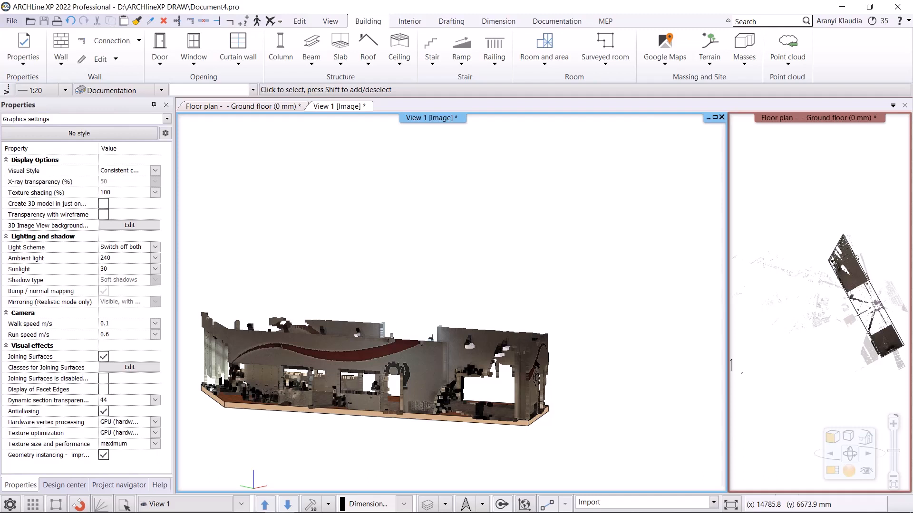
{"action": "mouse_move", "coordinate": [743, 118]}
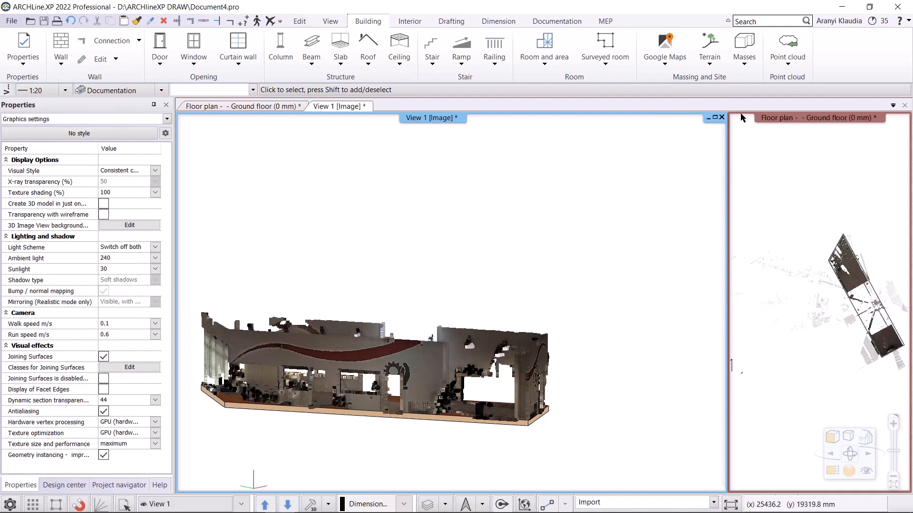
Change the Ceiling filter's range to 1000 mm and apply it to the cloud
{"action": "left_click", "coordinate": [787, 49]}
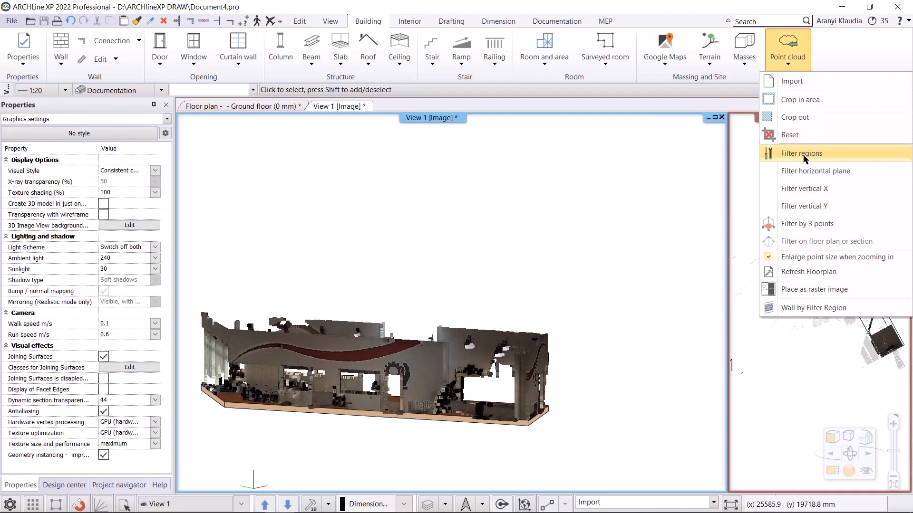
{"action": "left_click", "coordinate": [802, 153]}
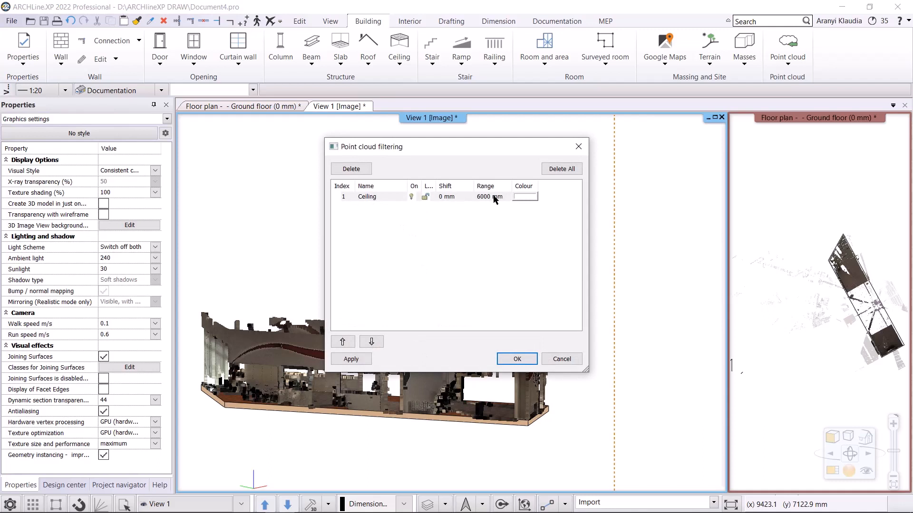
{"action": "double_click", "coordinate": [485, 196]}
{"action": "type", "text": "1000"}
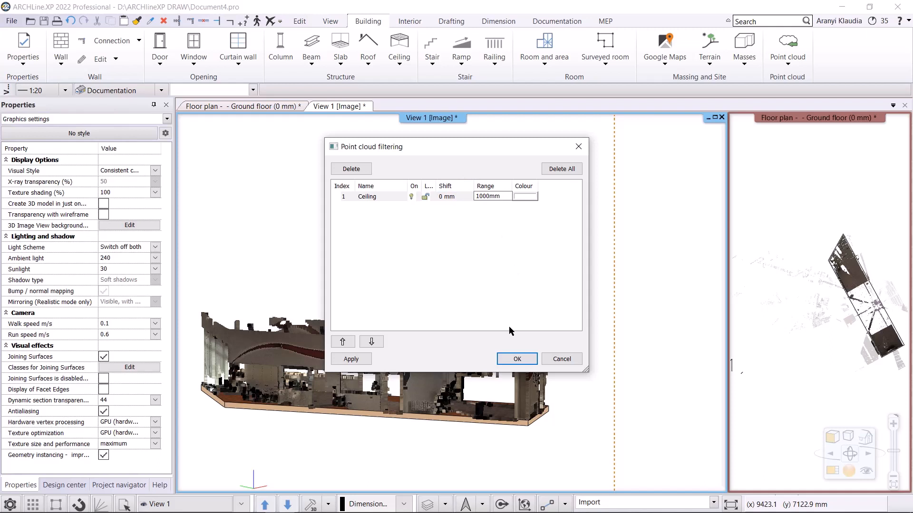
{"action": "left_click", "coordinate": [351, 359]}
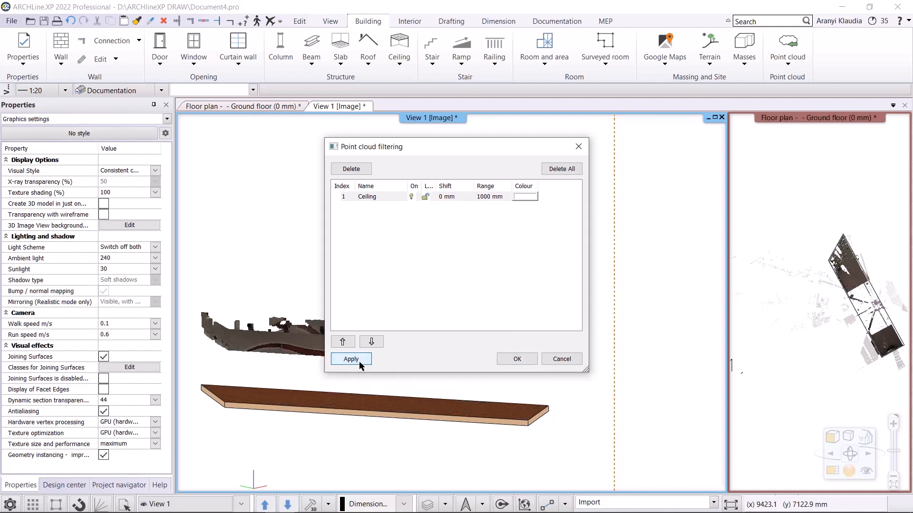
{"action": "left_click", "coordinate": [351, 359]}
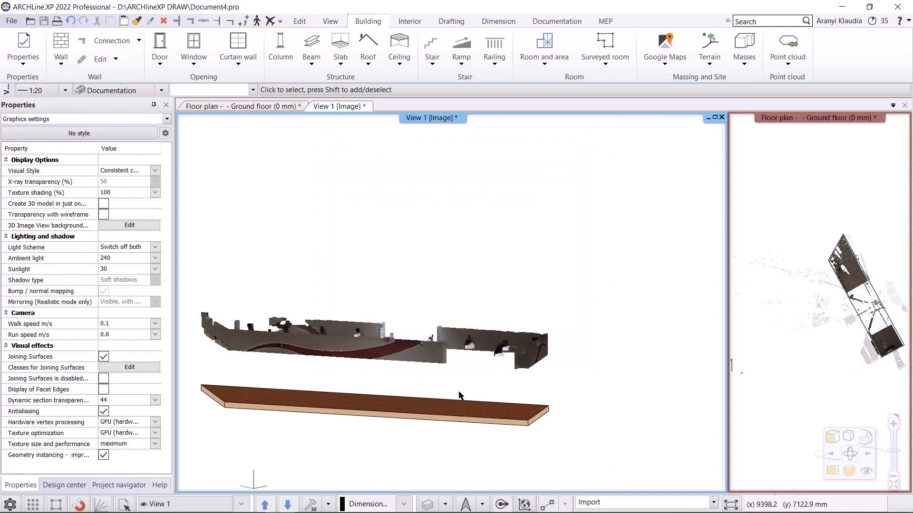
{"action": "mouse_move", "coordinate": [806, 382]}
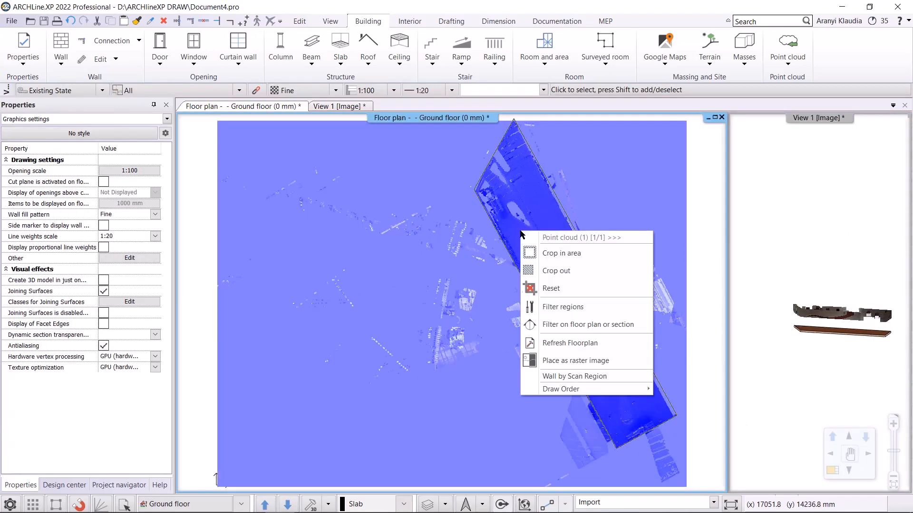
{"action": "mouse_move", "coordinate": [587, 343]}
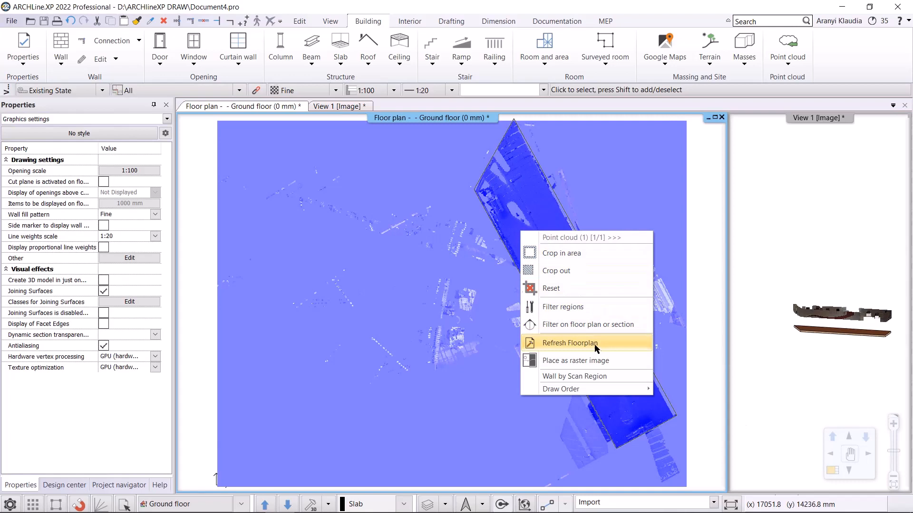
Refresh the point cloud's floor plan to show the thin wall outline slice
{"action": "left_click", "coordinate": [570, 343]}
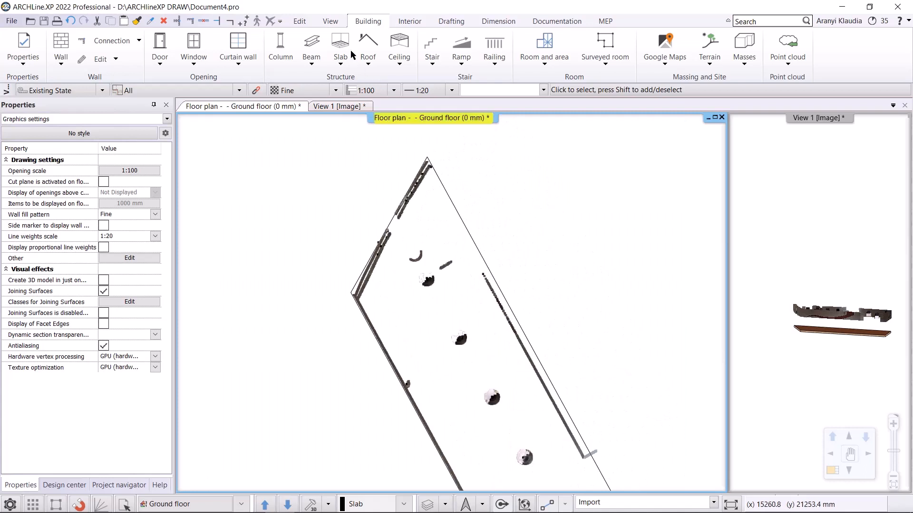
Start a wall in '1 layered 12 wide compact brick' style at the scanned corner
{"action": "left_click", "coordinate": [60, 47]}
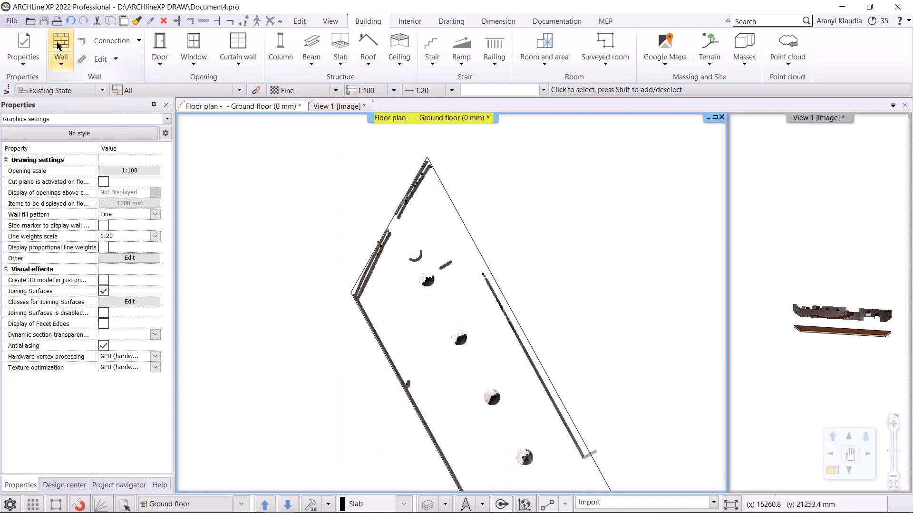
{"action": "left_click", "coordinate": [61, 47]}
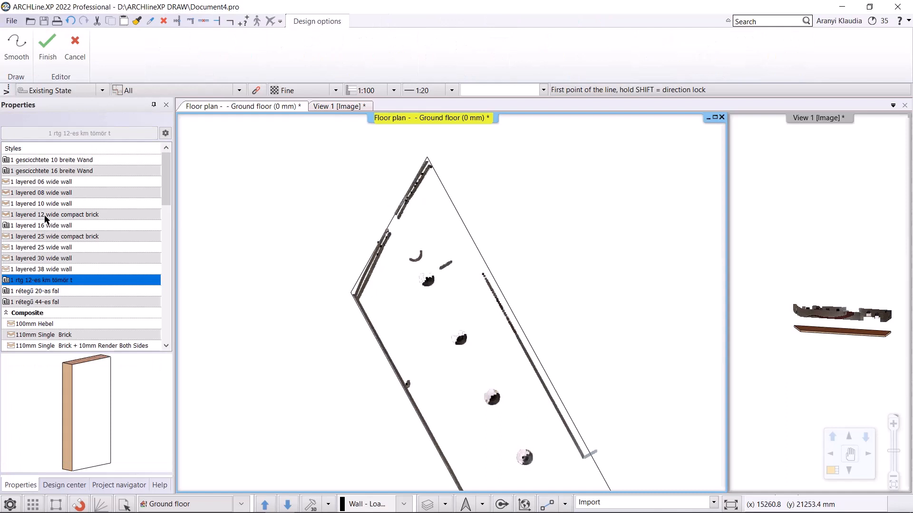
{"action": "left_click", "coordinate": [56, 214]}
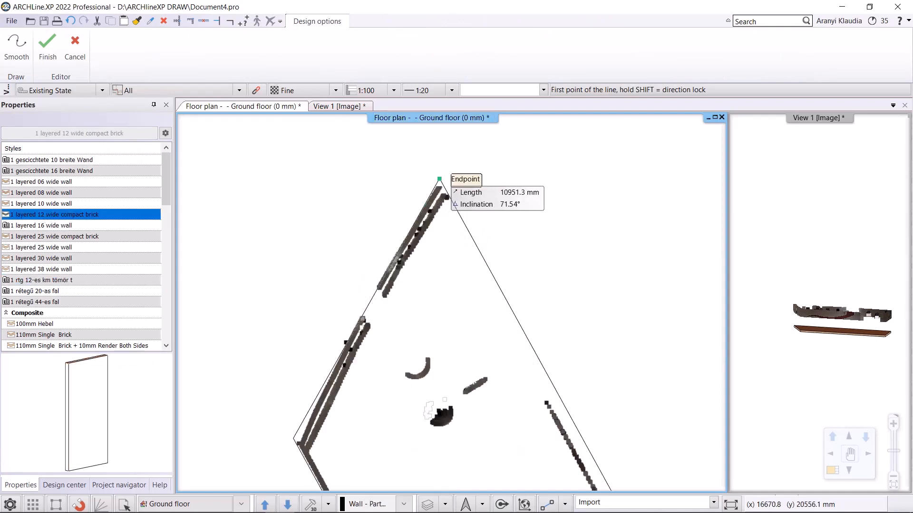
{"action": "left_click", "coordinate": [445, 249]}
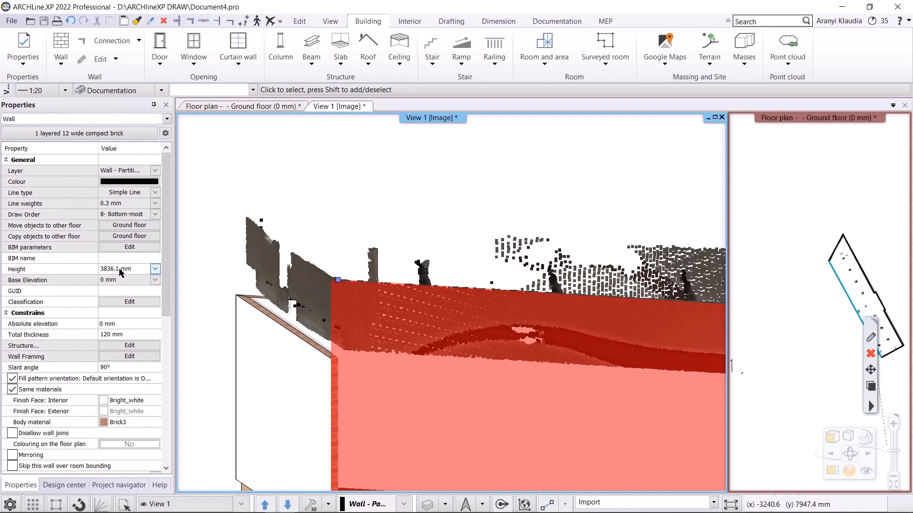
Edit the selected wall's Height in Properties to match the scanned wall
{"action": "left_click", "coordinate": [122, 269]}
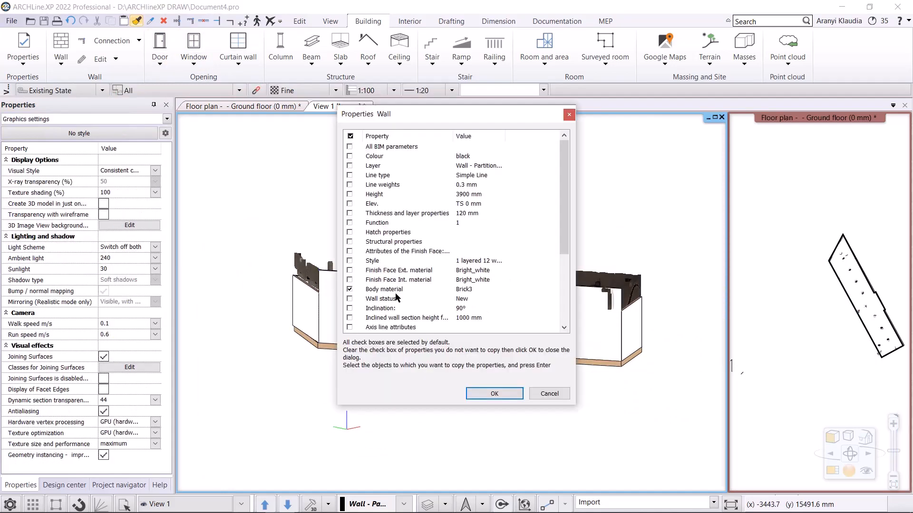
{"action": "mouse_move", "coordinate": [397, 298]}
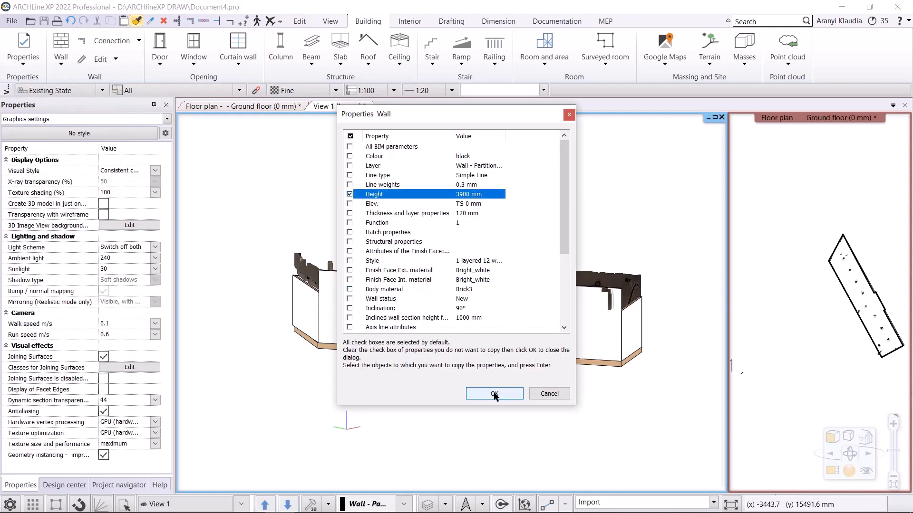
Copy only the 3900 mm Height property from the first wall to the remaining traced walls
{"action": "left_click", "coordinate": [494, 394]}
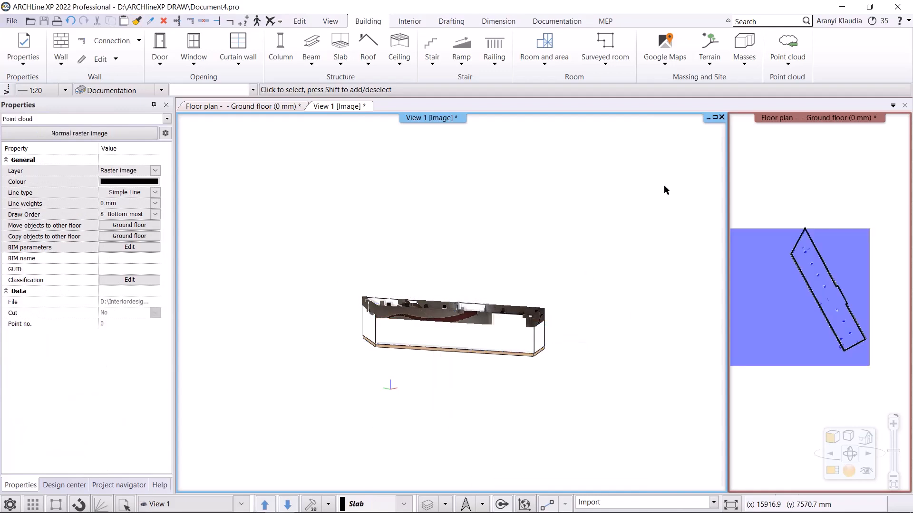
Set the point cloud's Ceiling filter range to 600 mm in Filter regions
{"action": "left_click", "coordinate": [787, 49]}
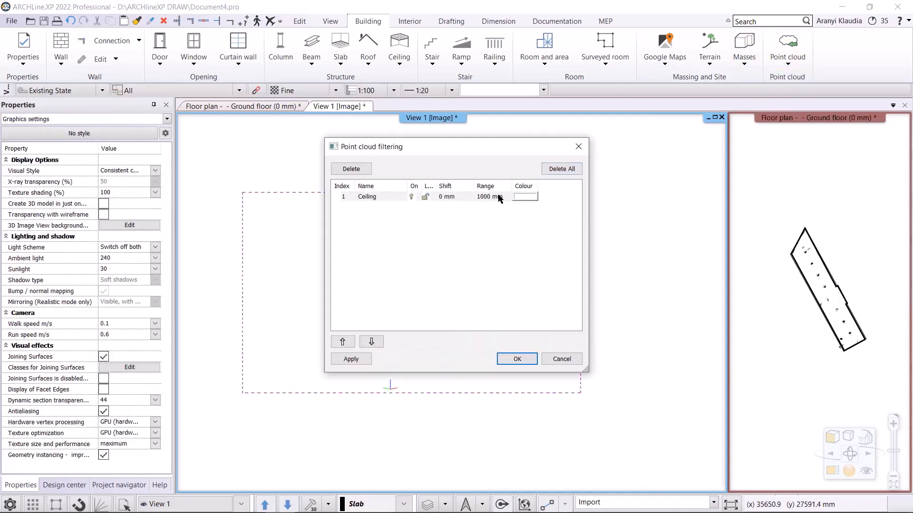
{"action": "type", "text": "600"}
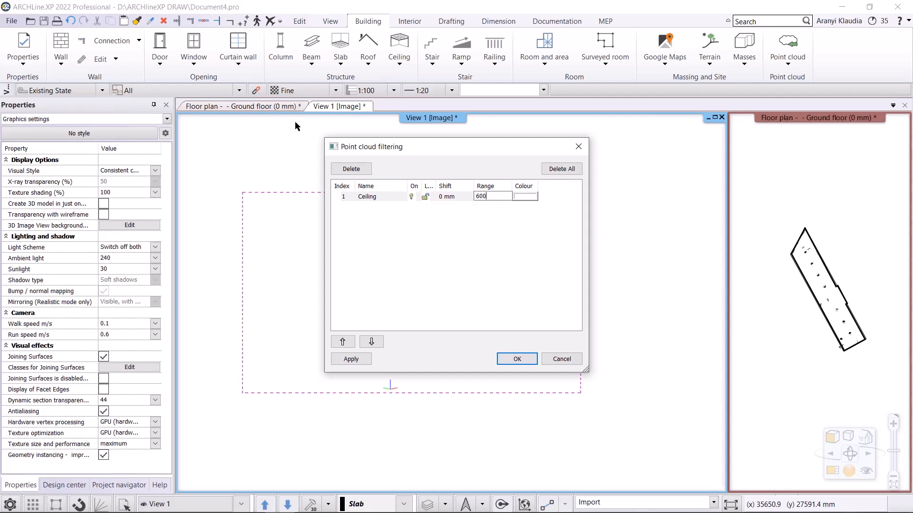
{"action": "left_click", "coordinate": [515, 358]}
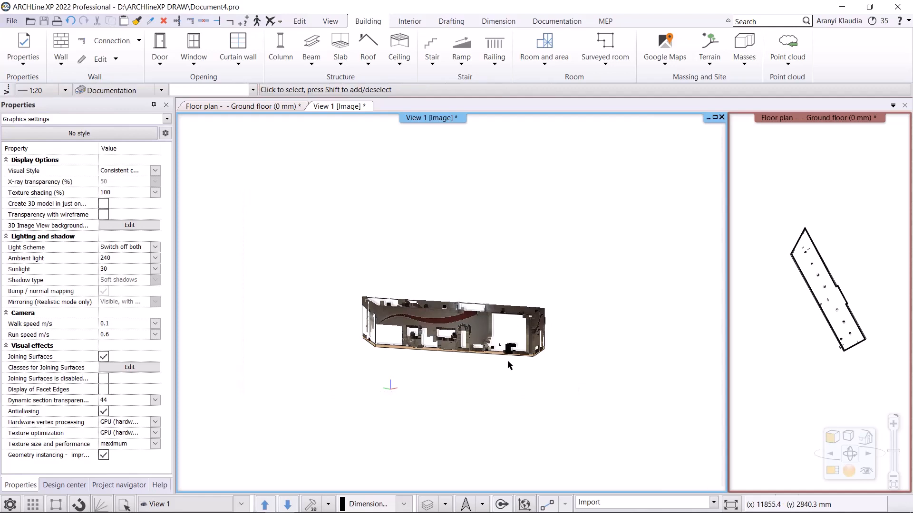
{"action": "mouse_move", "coordinate": [491, 356]}
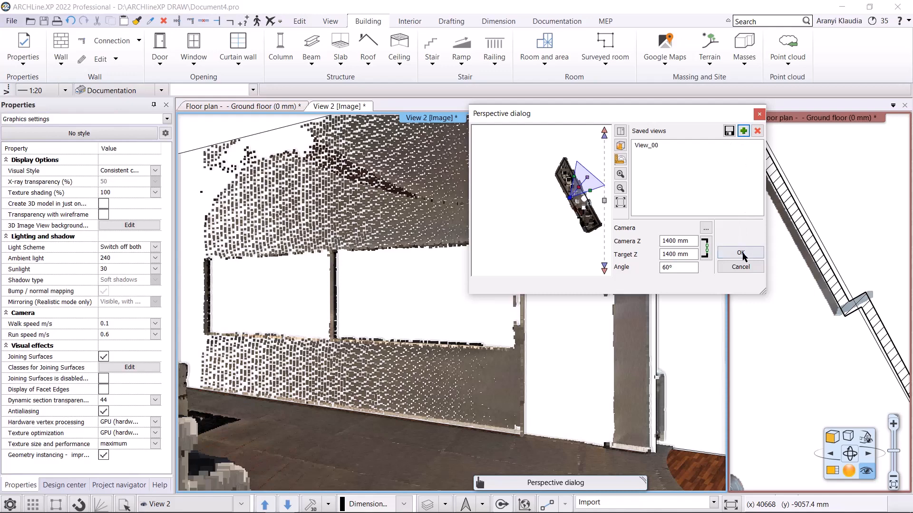
Switch to the saved View_00 interior perspective at 1400 mm eye level facing the openings
{"action": "left_click", "coordinate": [740, 252]}
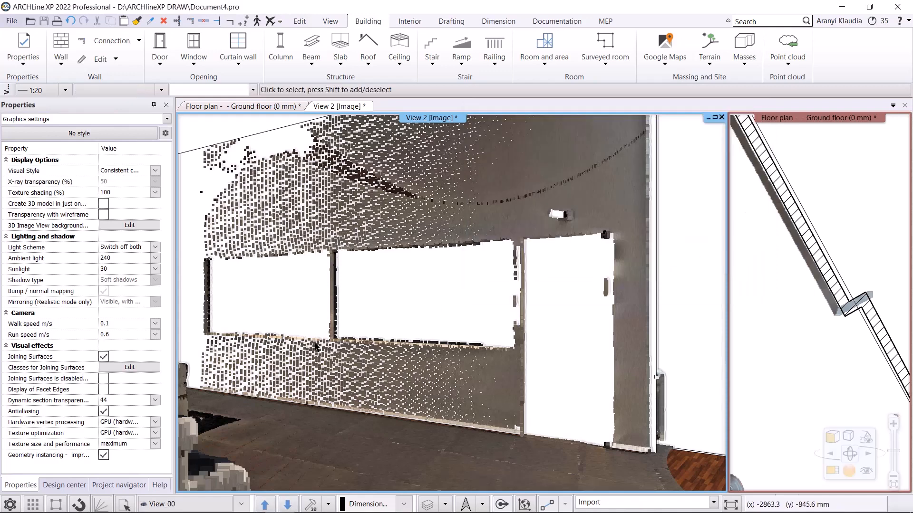
{"action": "mouse_move", "coordinate": [475, 365]}
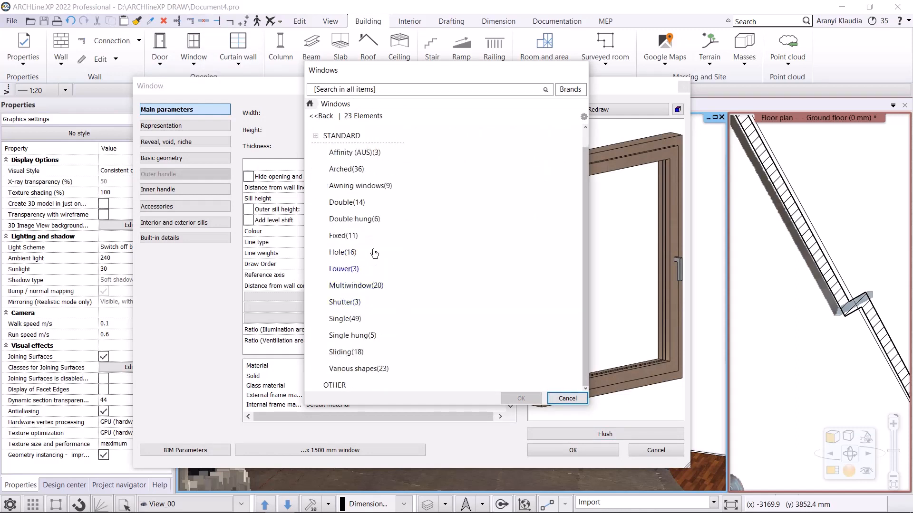
Choose the Double > 2 leaves center trimmed window, 1200 × 1200 mm with 900 mm sill
{"action": "left_click", "coordinate": [346, 202]}
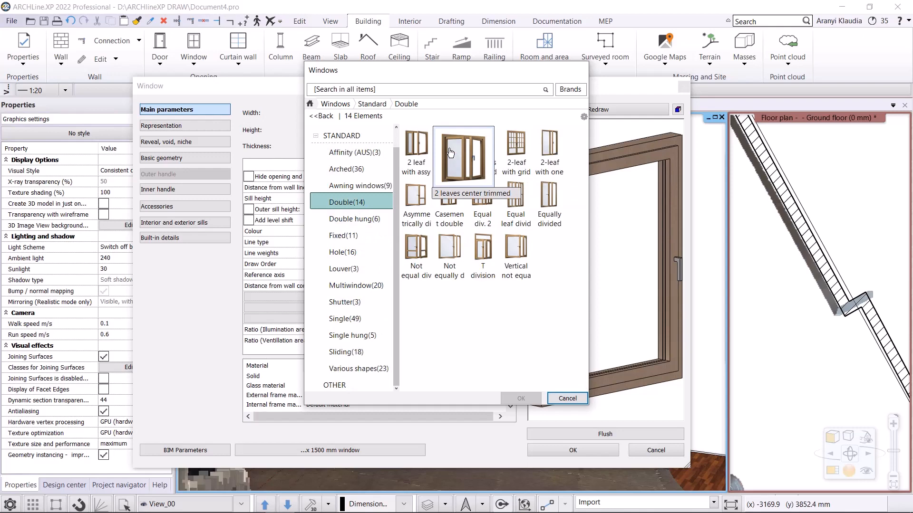
{"action": "left_click", "coordinate": [449, 150]}
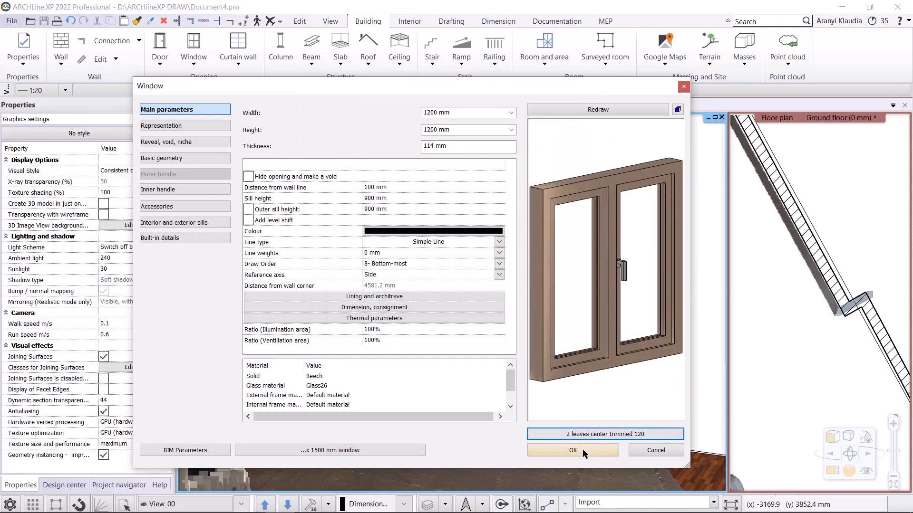
{"action": "left_click", "coordinate": [572, 450]}
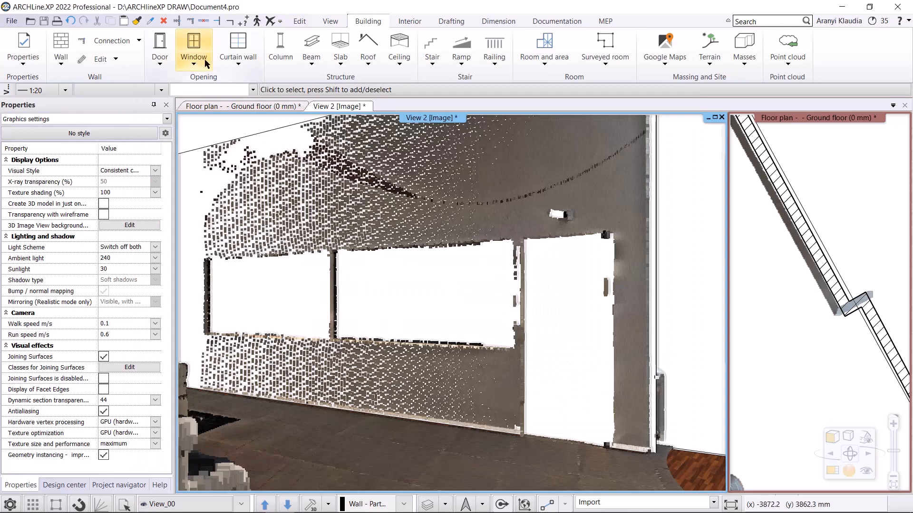
Place two double windows on the scanned wall and move each into its scanned opening
{"action": "left_click", "coordinate": [193, 48]}
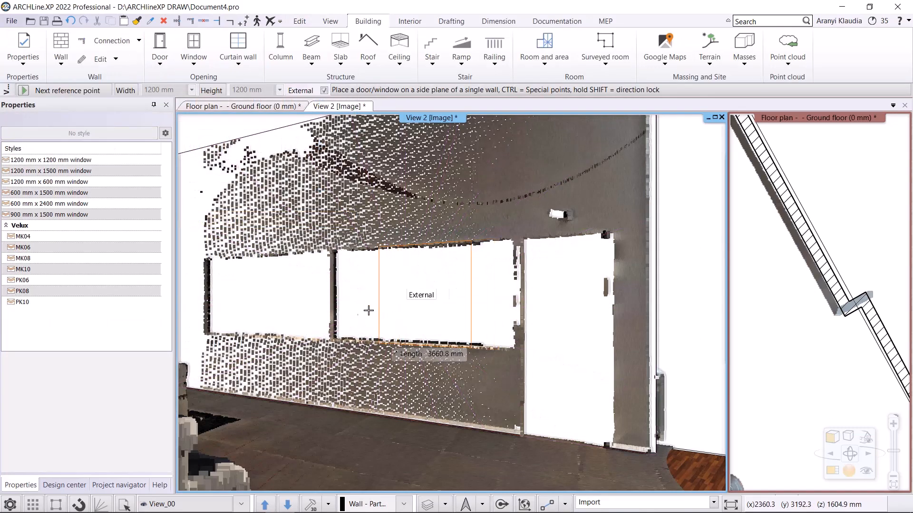
{"action": "left_click", "coordinate": [368, 310]}
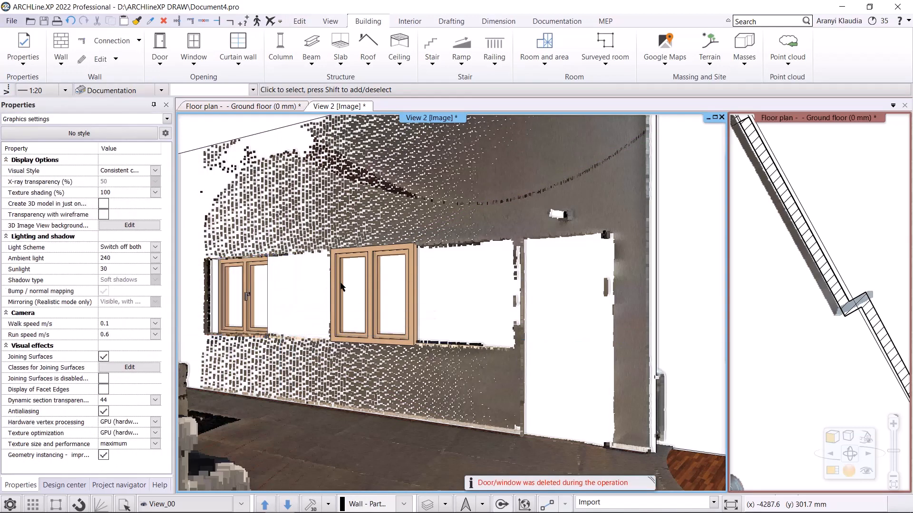
{"action": "left_click", "coordinate": [378, 285]}
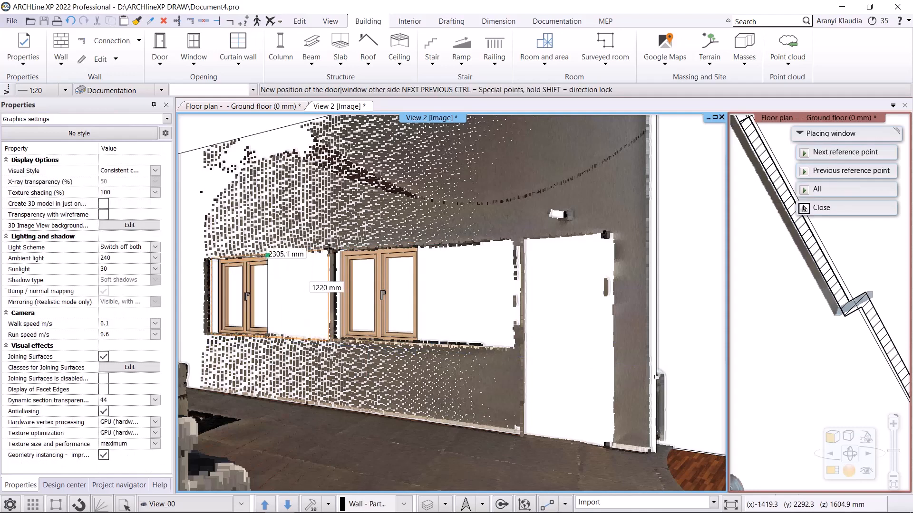
{"action": "left_click", "coordinate": [821, 207]}
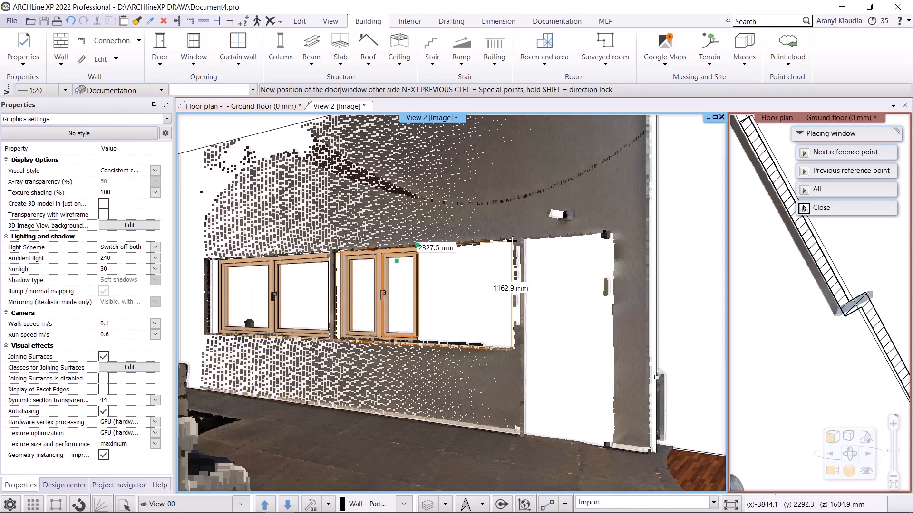
{"action": "left_click", "coordinate": [821, 207]}
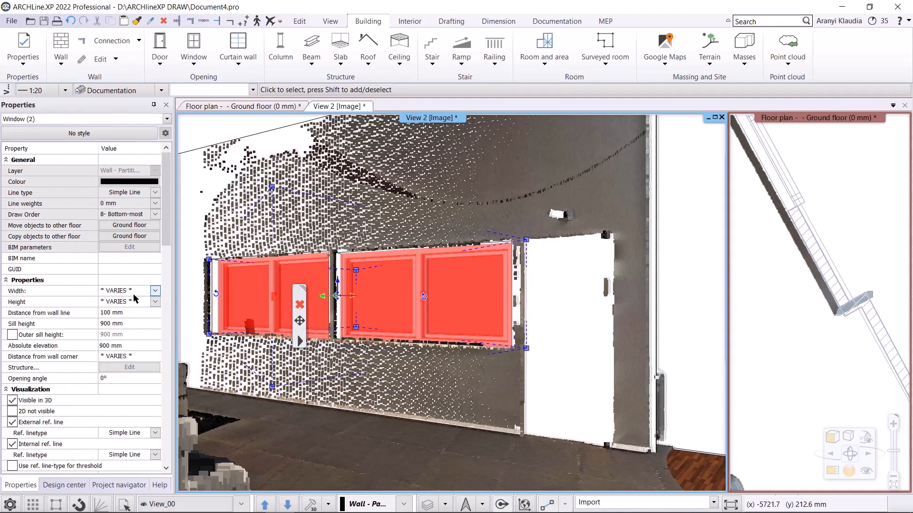
Resize both windows to 2300 mm width with matching 1200 mm height in Properties
{"action": "left_click", "coordinate": [123, 291]}
{"action": "type", "text": "2300"}
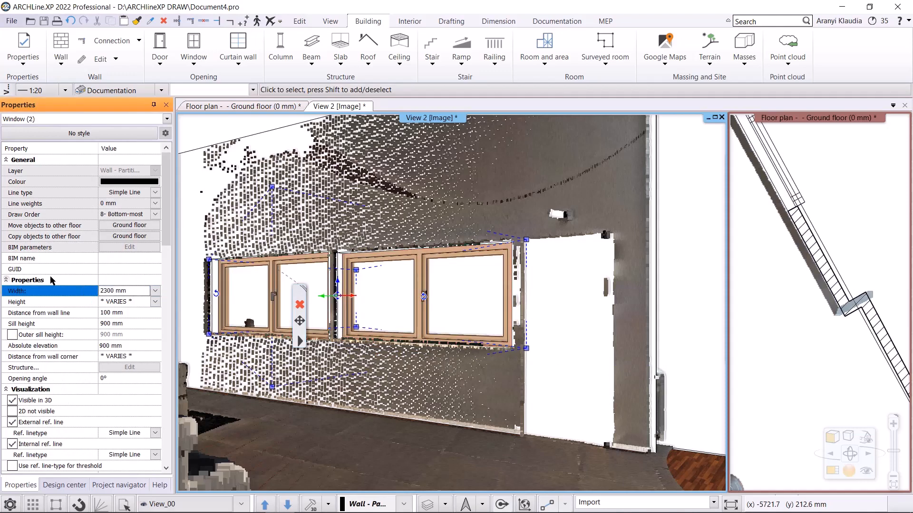
{"action": "type", "text": "1200 mm"}
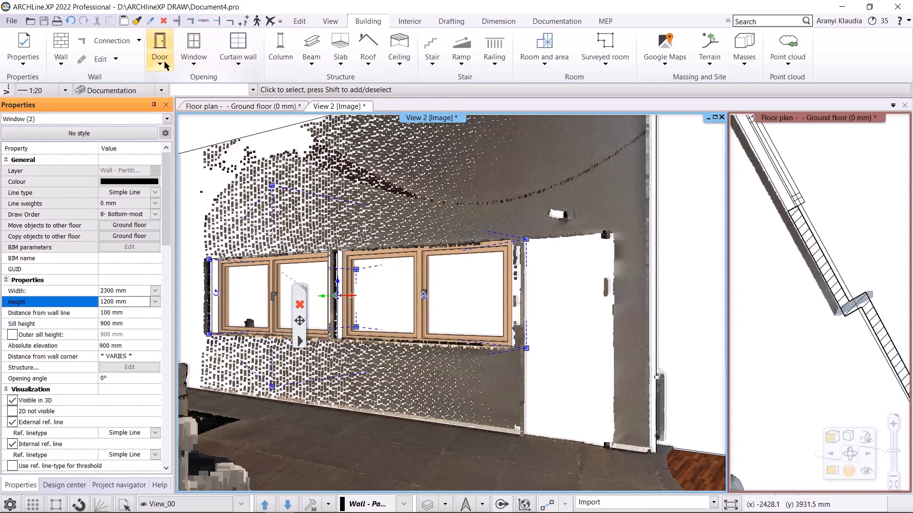
Place a door in the scanned doorway and set its width to 850 mm at 2100 mm height
{"action": "left_click", "coordinate": [159, 48]}
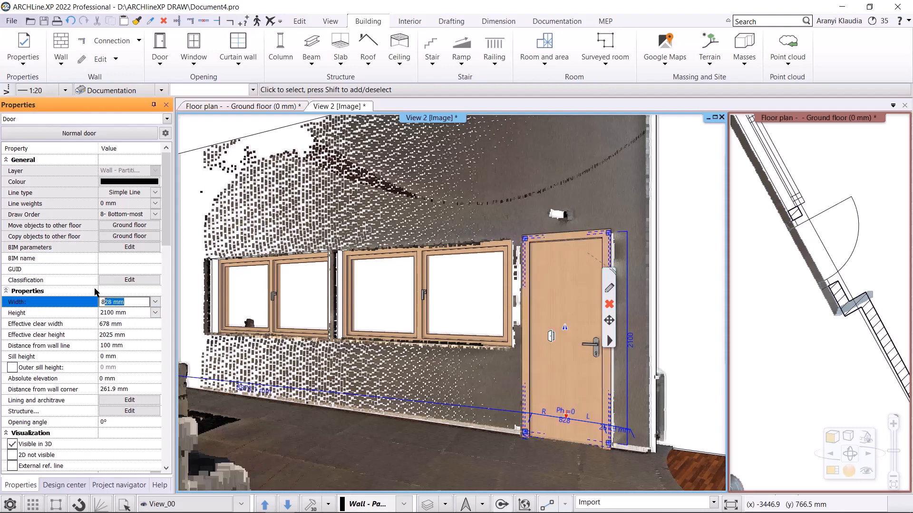
{"action": "type", "text": "850"}
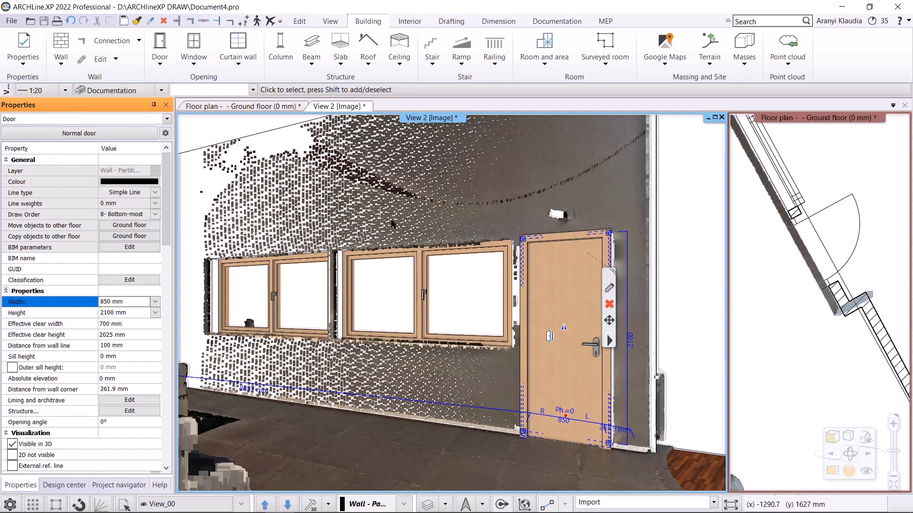
Hide the point cloud via Hide this object, leaving walls, windows, door and floor visible
{"action": "right_click", "coordinate": [395, 219]}
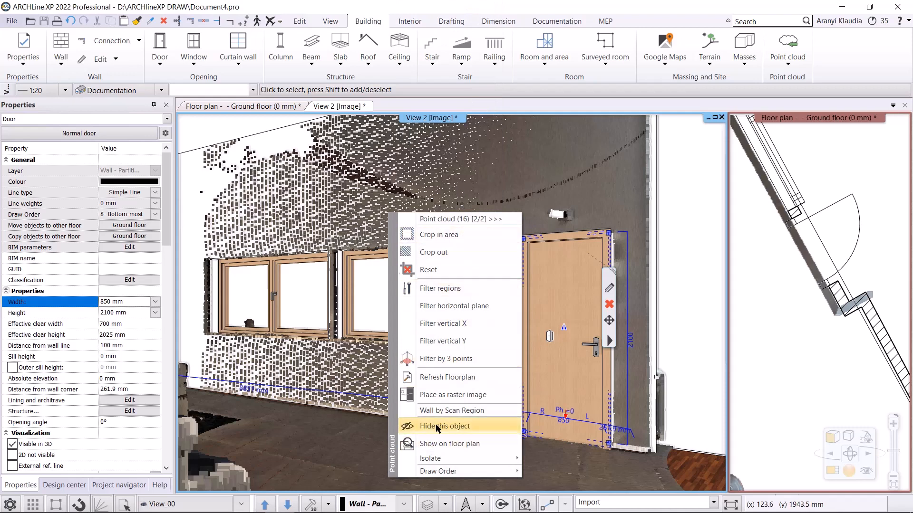
{"action": "left_click", "coordinate": [445, 426]}
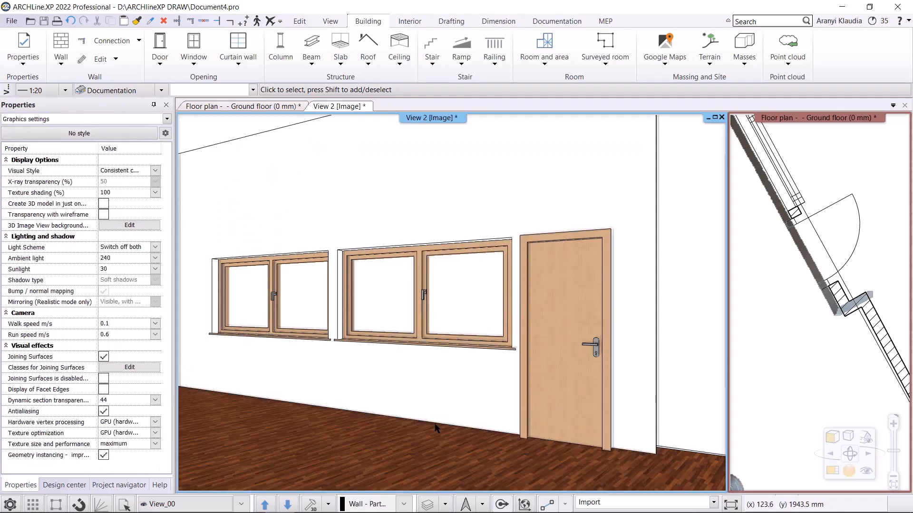